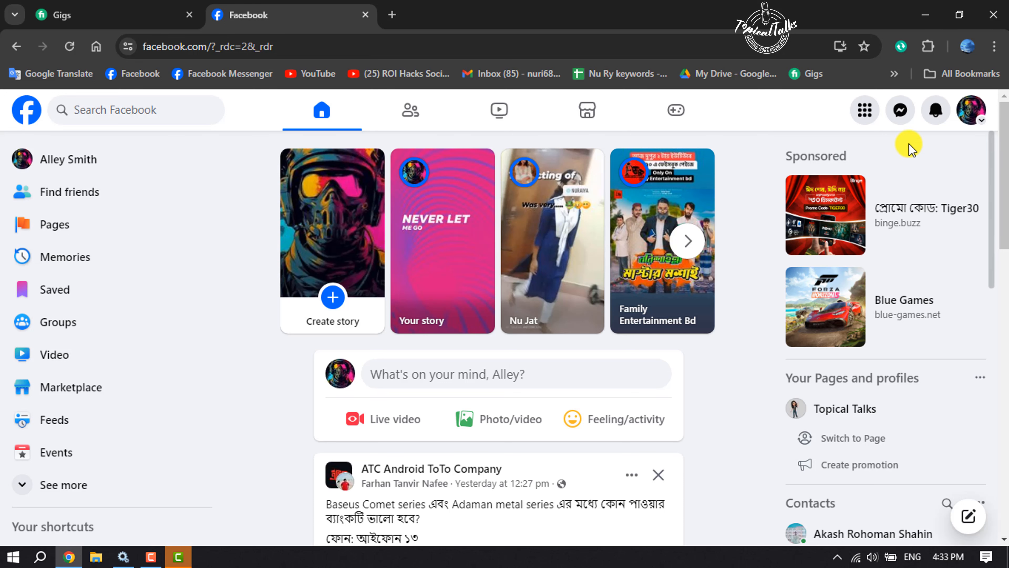
- Reach the full Settings & privacy page from the account menu's Settings & privacy entry
click(972, 109)
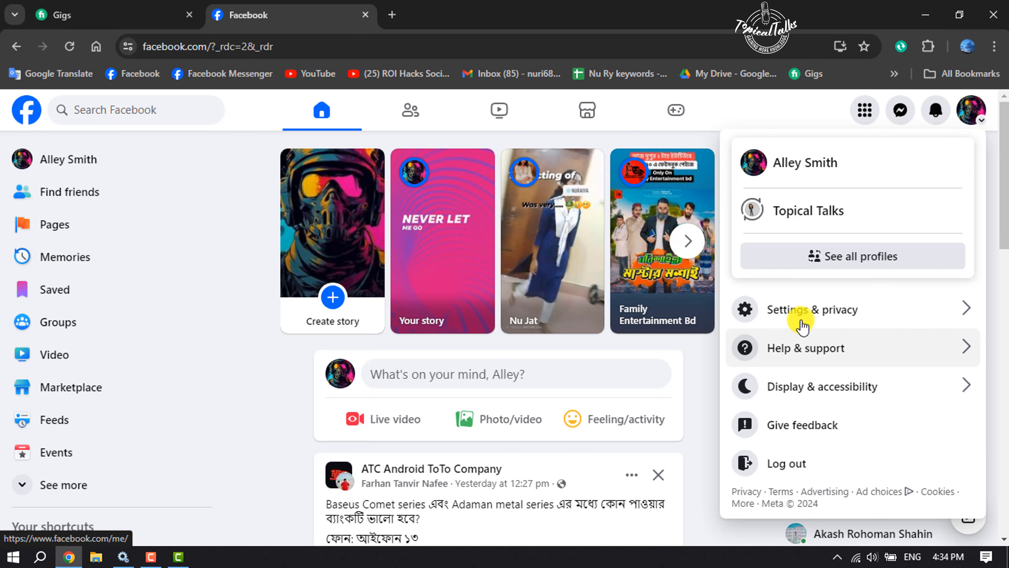
click(813, 309)
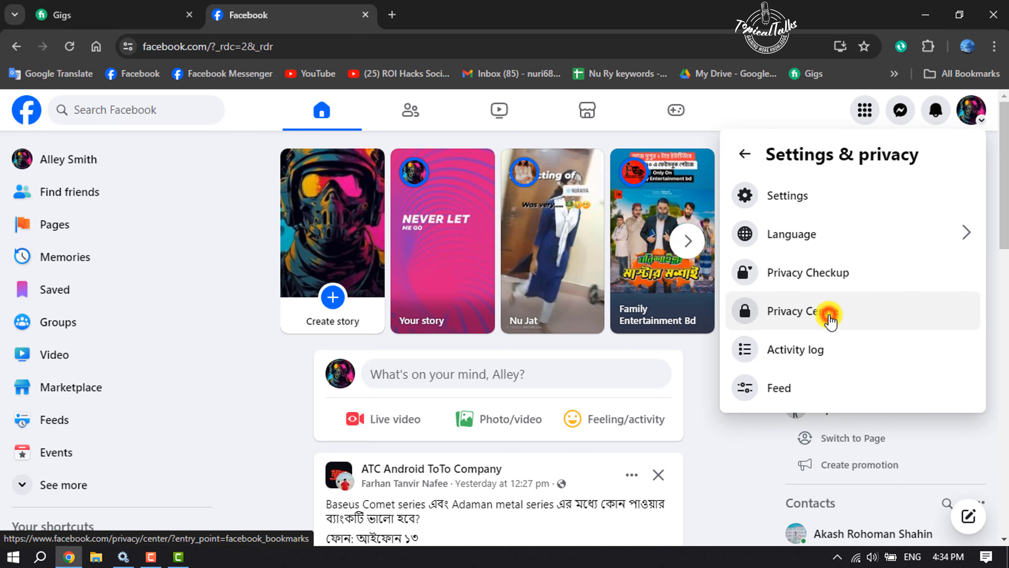
click(814, 310)
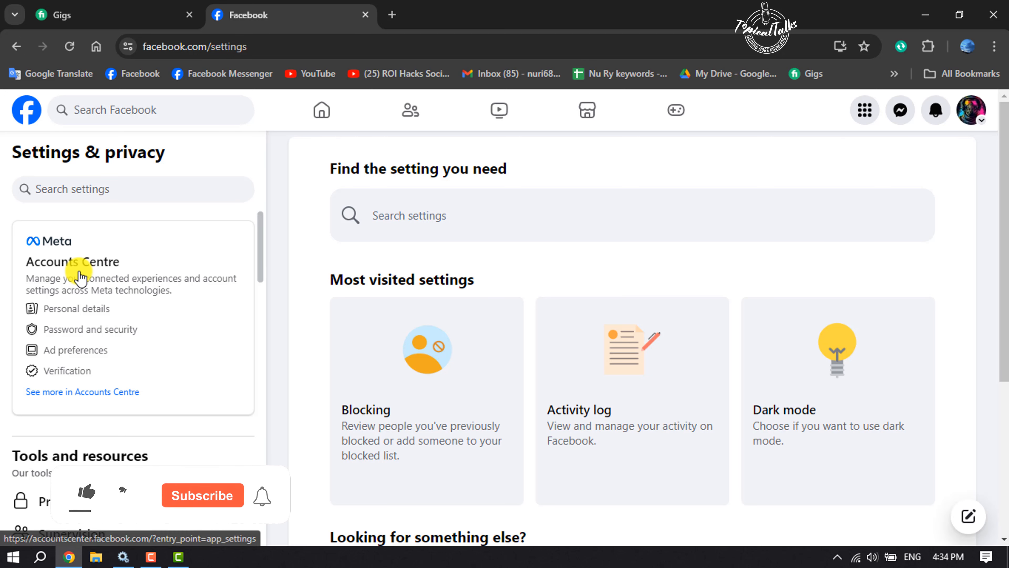
- Go through Accounts Centre to Personal details and bring up the Contact info list
click(83, 495)
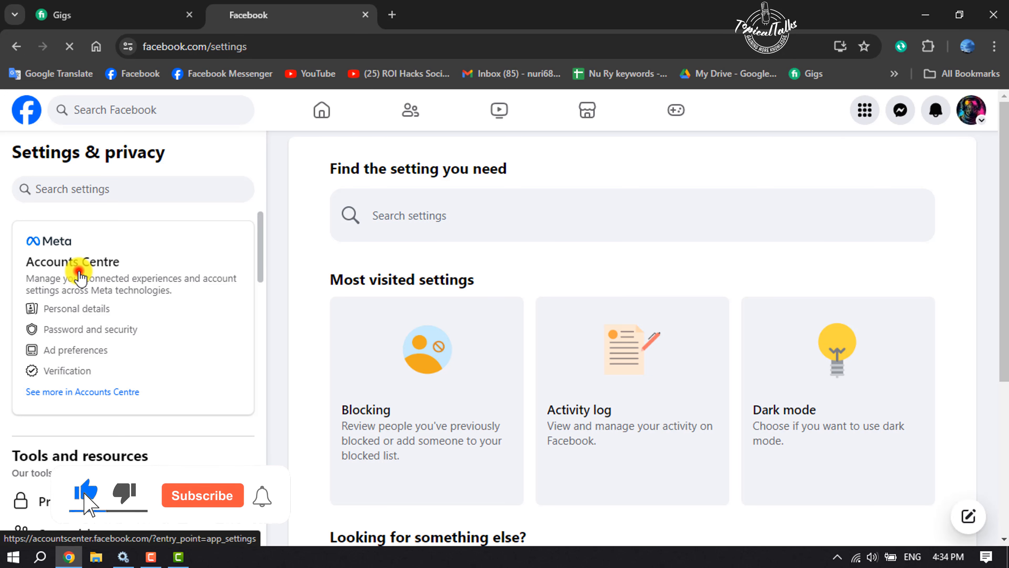
click(72, 261)
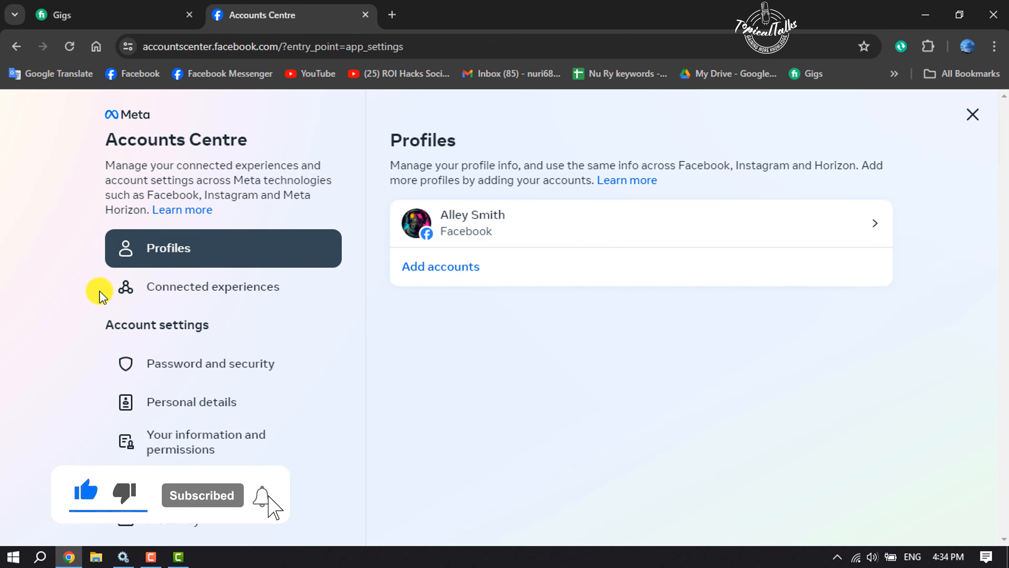
mouse_move(169, 410)
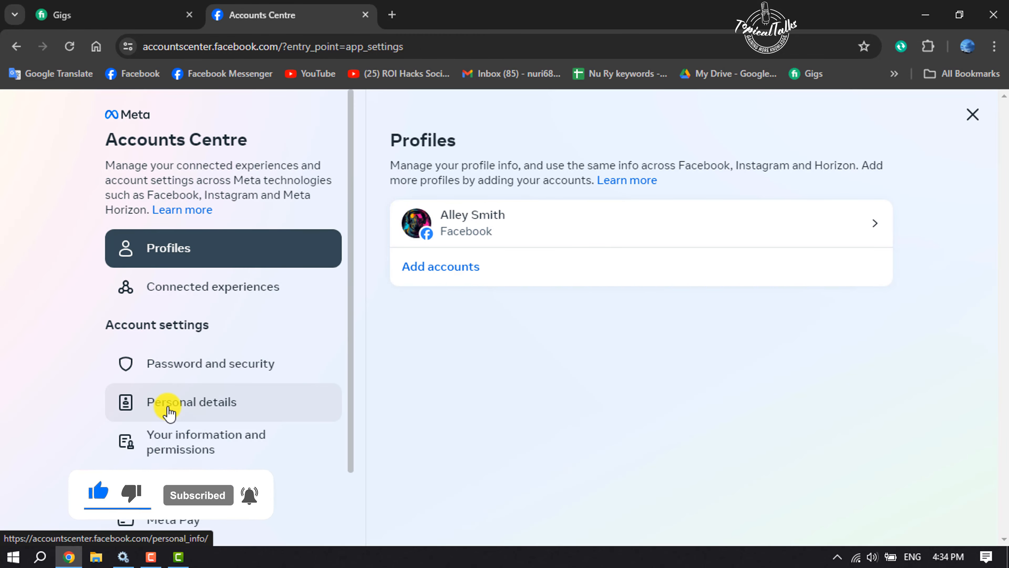
click(191, 402)
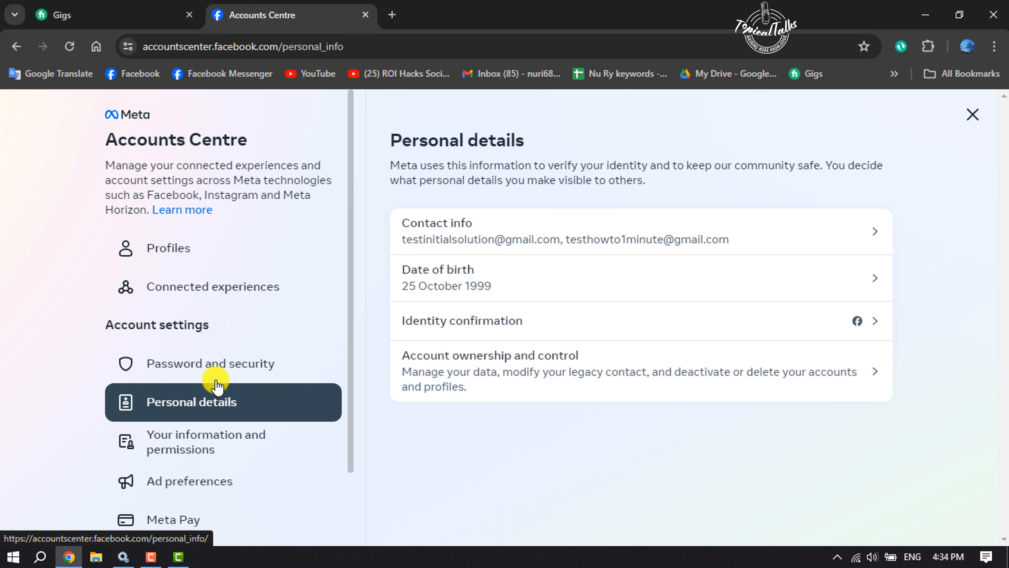
click(457, 232)
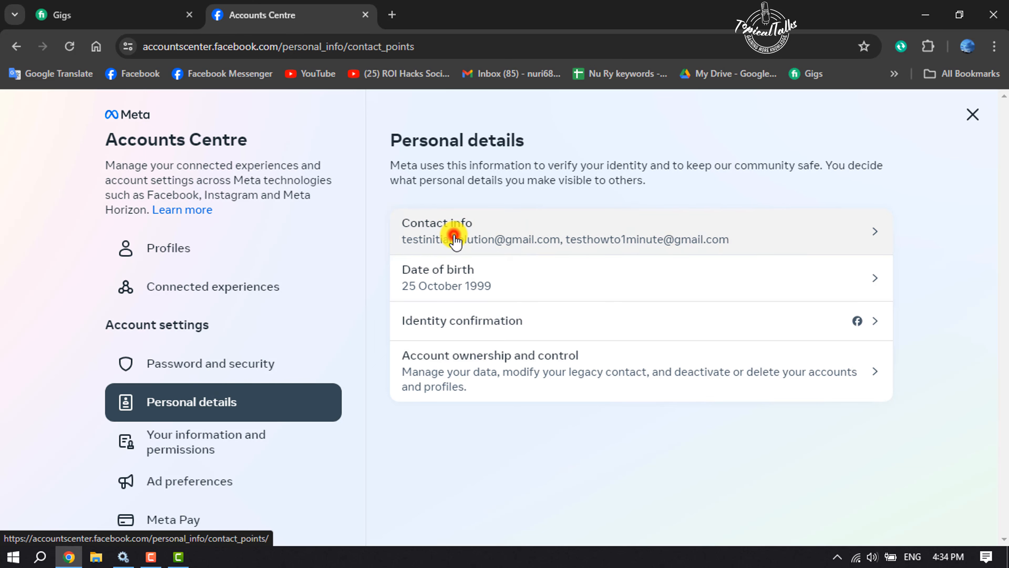
- Select the first email address in the Contact information dialog to view its details
click(454, 238)
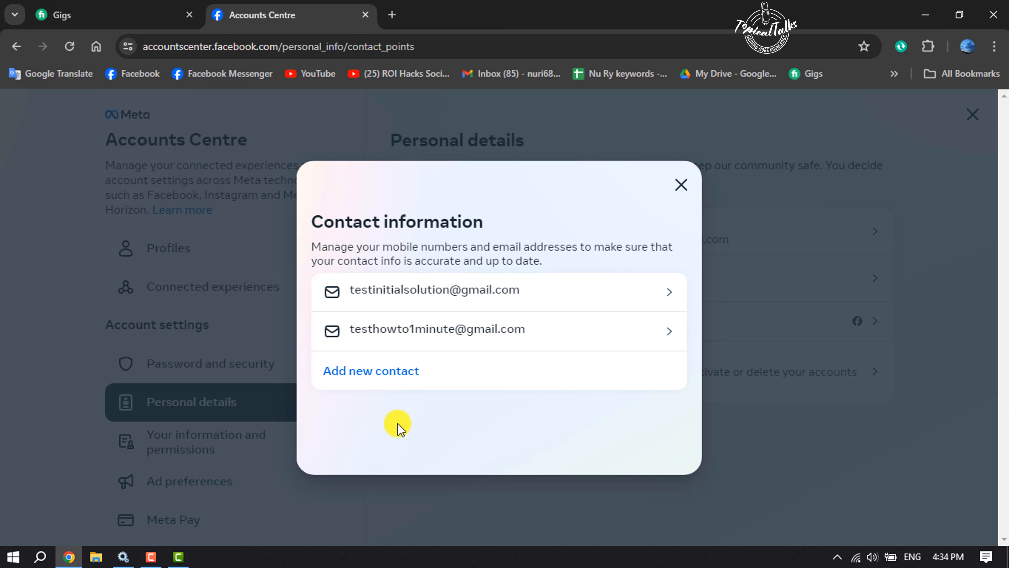
mouse_move(402, 329)
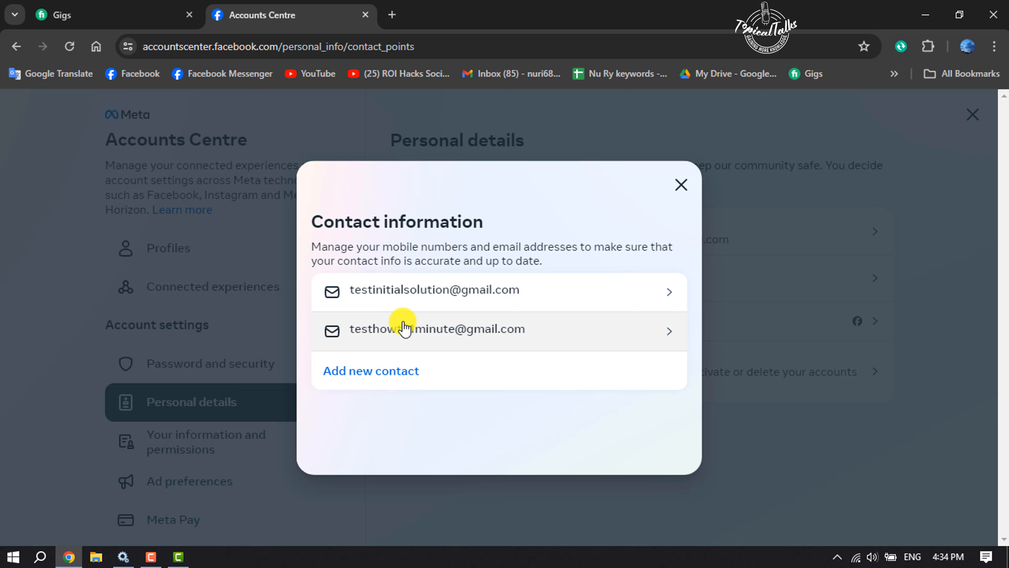
mouse_move(472, 292)
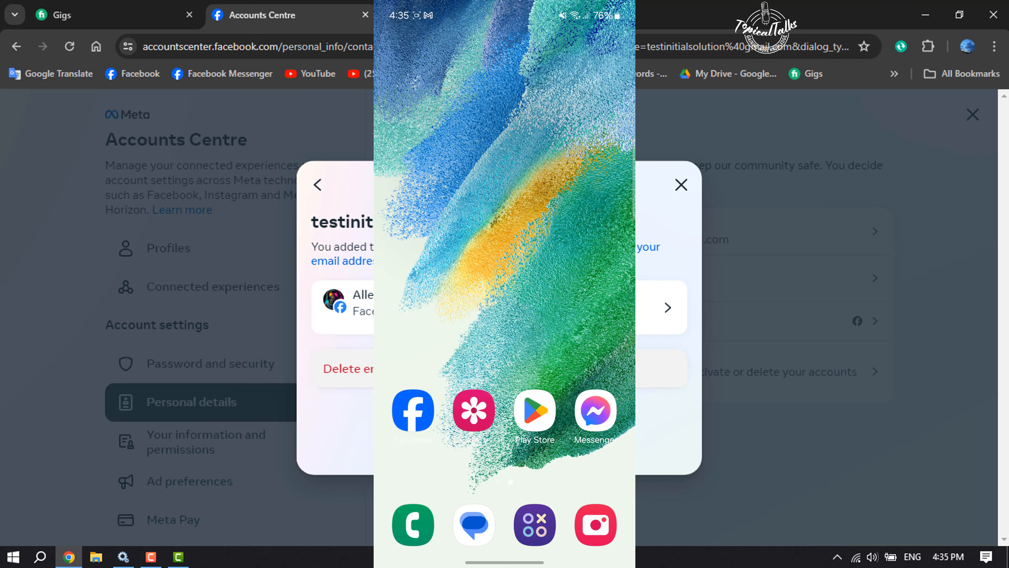
- Launch the Facebook app and reach Settings & privacy via the menu tab's gear
click(413, 410)
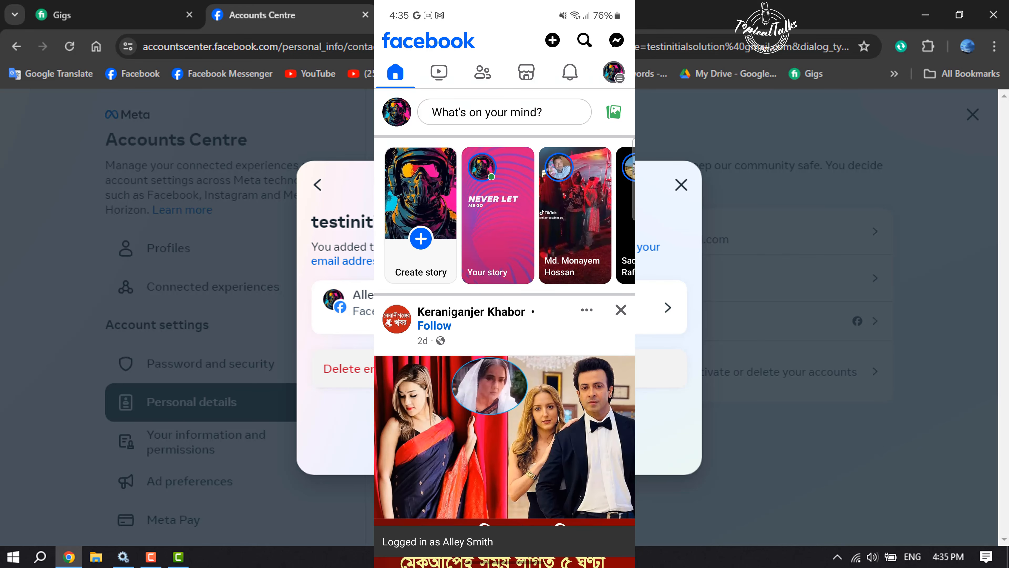
click(613, 71)
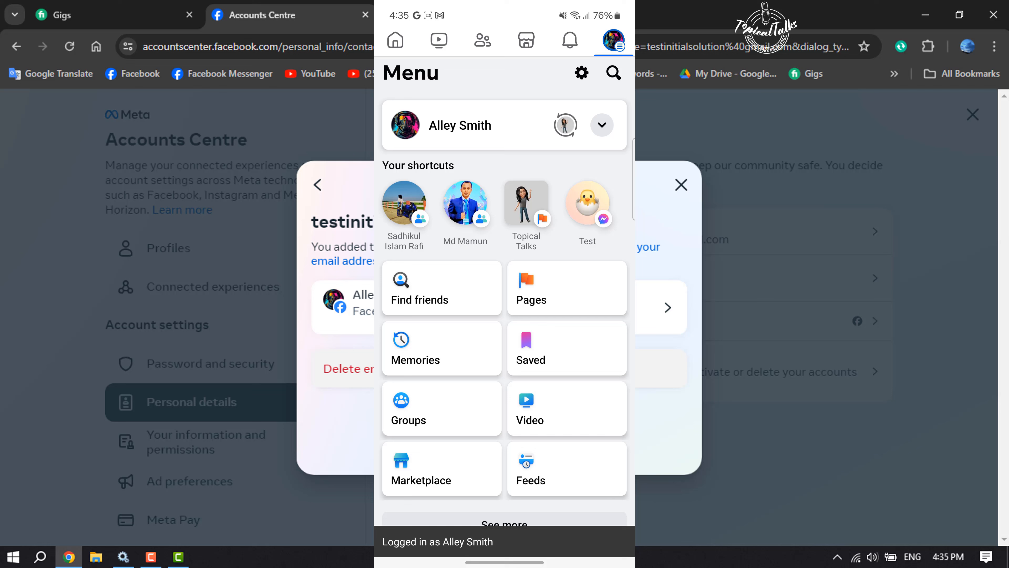
click(580, 72)
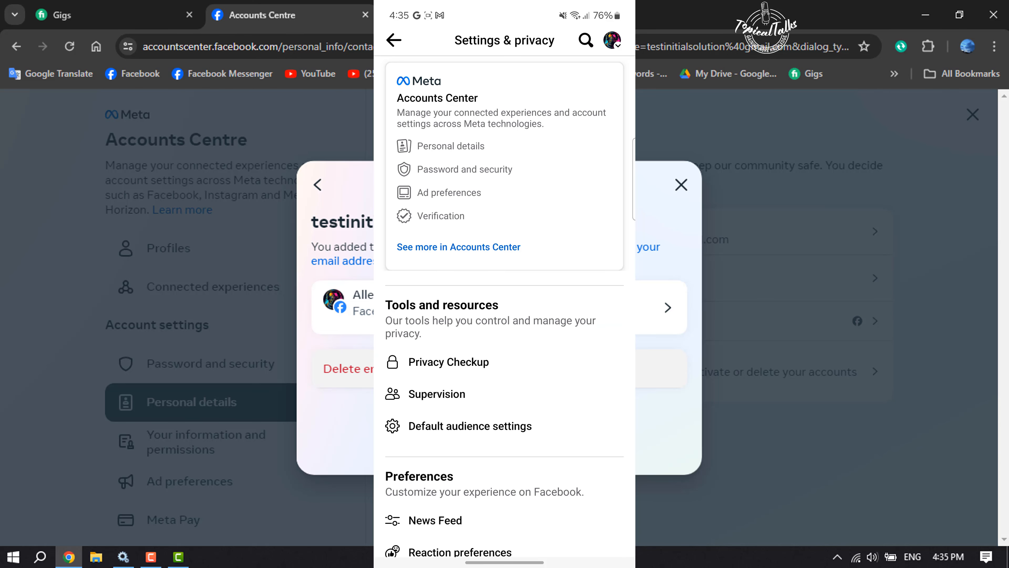
- Go through Accounts Center, Personal details and Contact info to the first email's detail screen
click(459, 247)
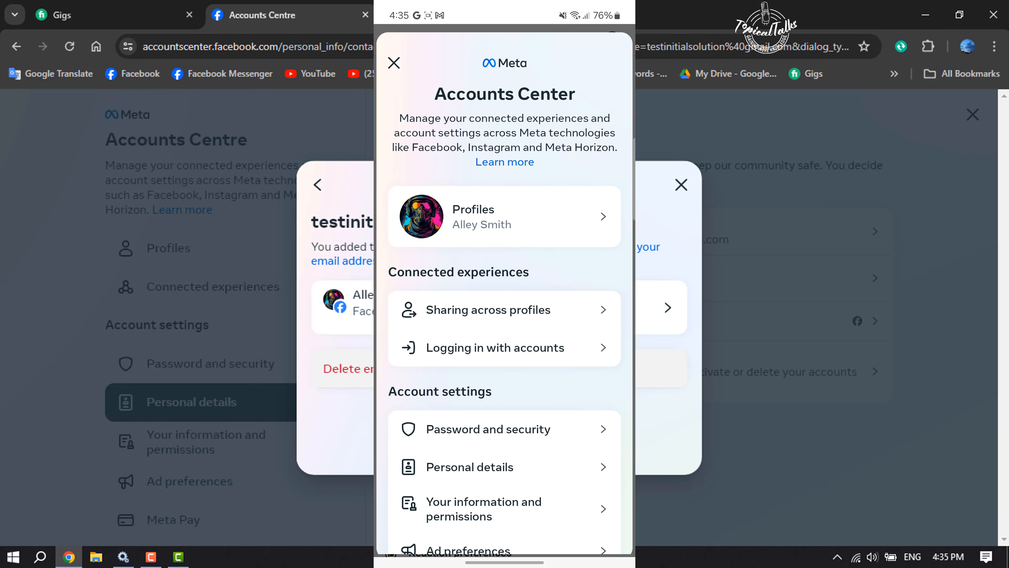
scroll(down, 3)
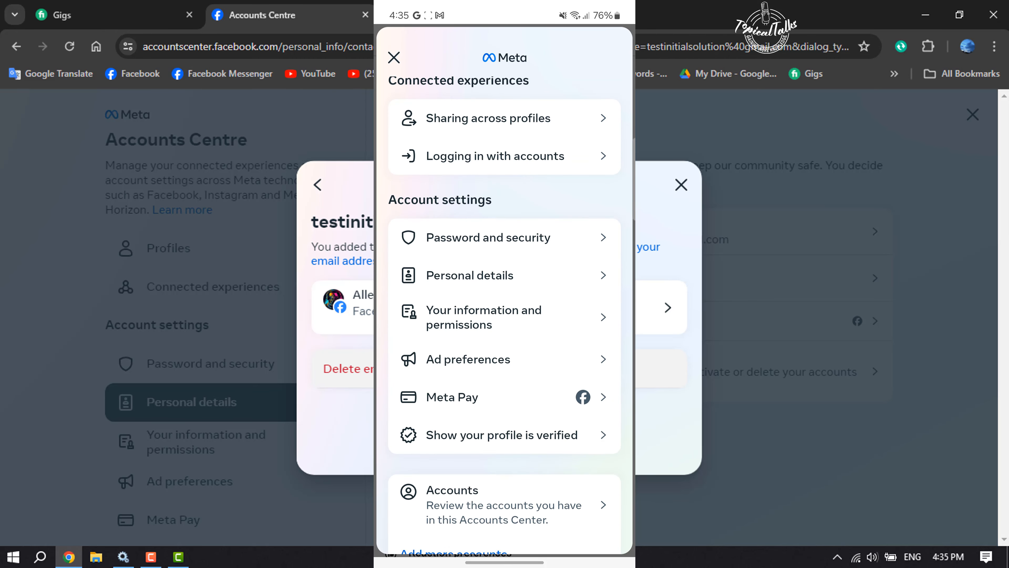
click(470, 274)
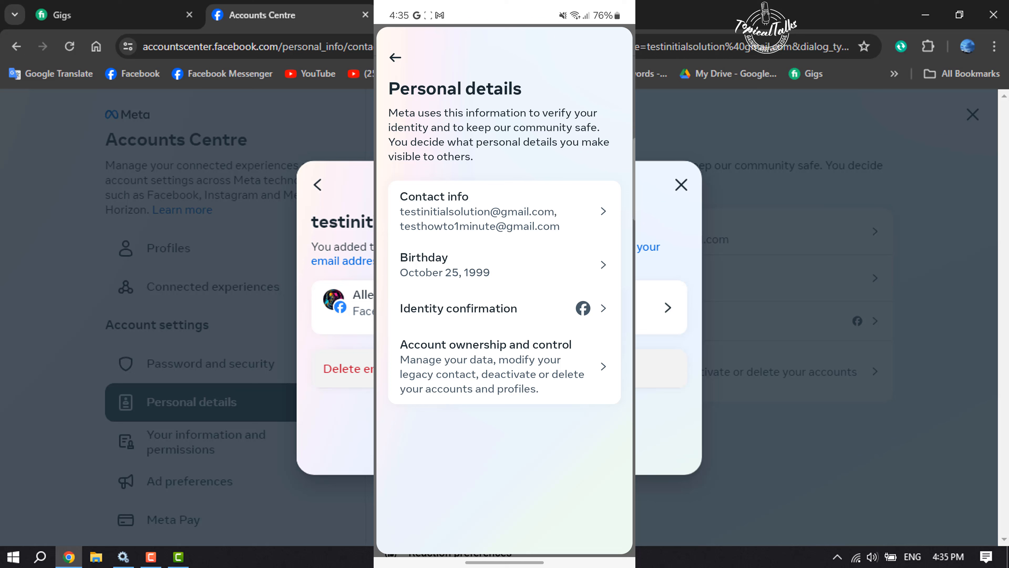
click(504, 211)
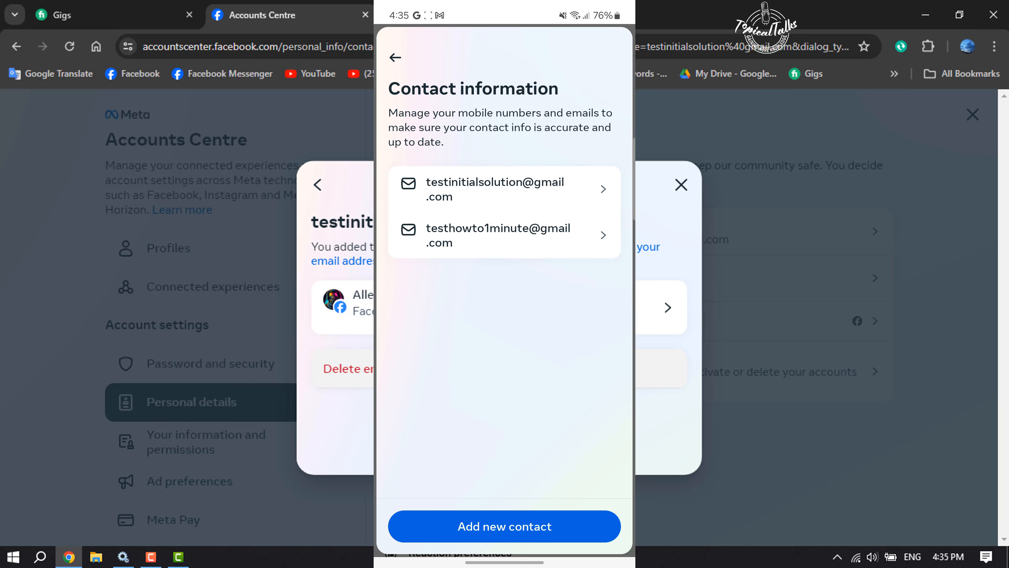
click(504, 188)
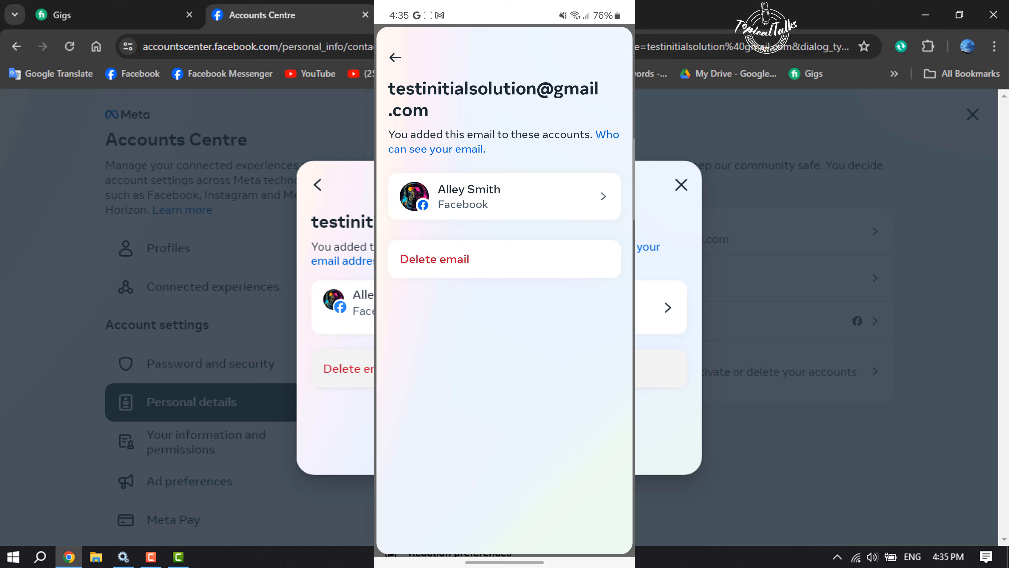